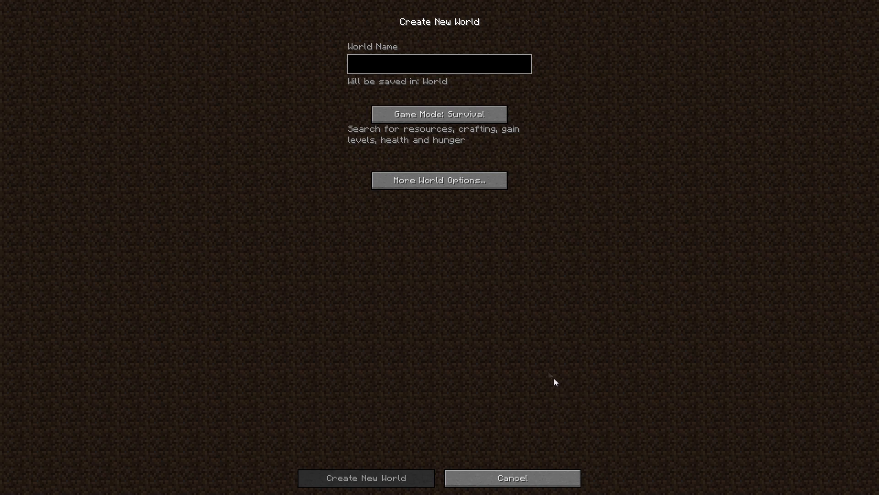
mouse_move(514, 317)
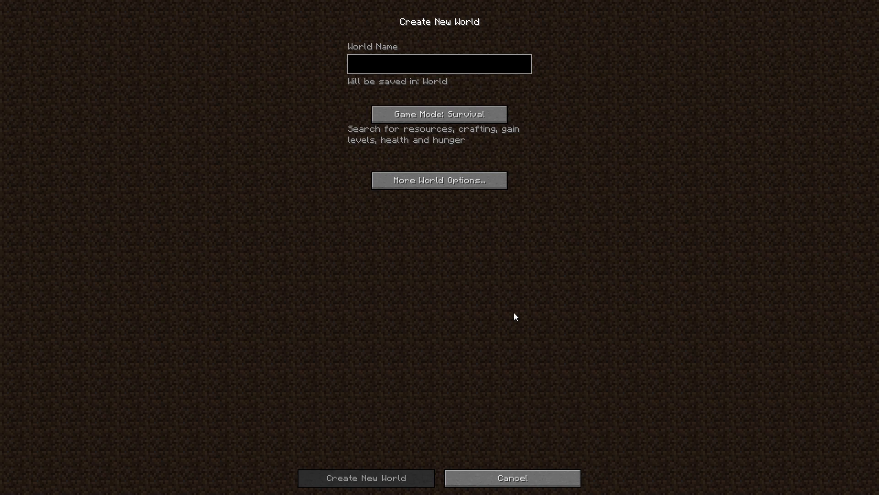
Step: Cancel world creation, view CubicChunks in the Mods list, and return to the title screen
click(513, 491)
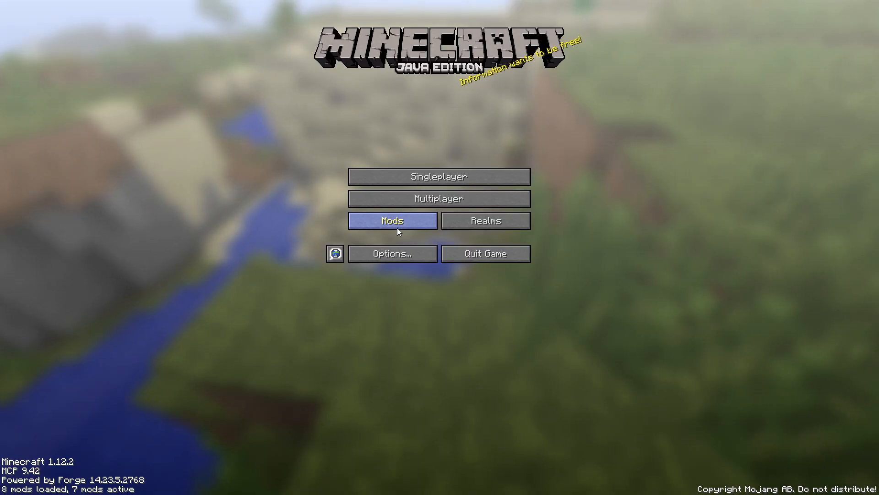
click(392, 221)
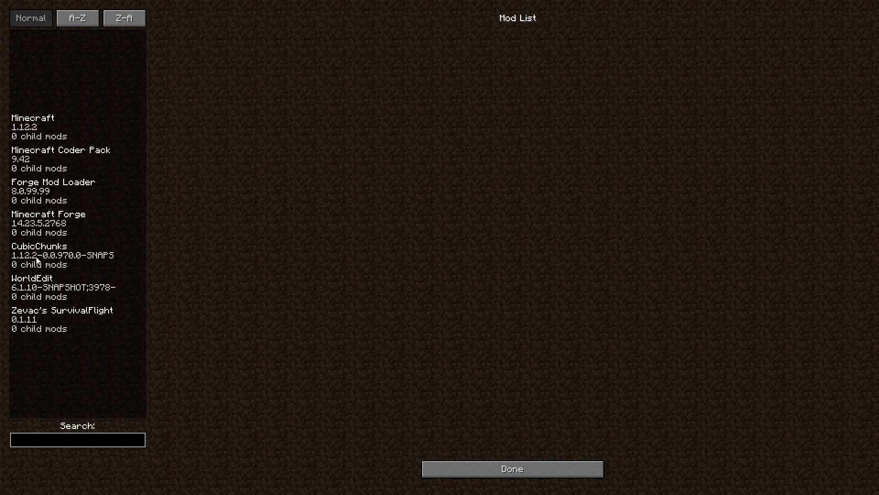
click(38, 255)
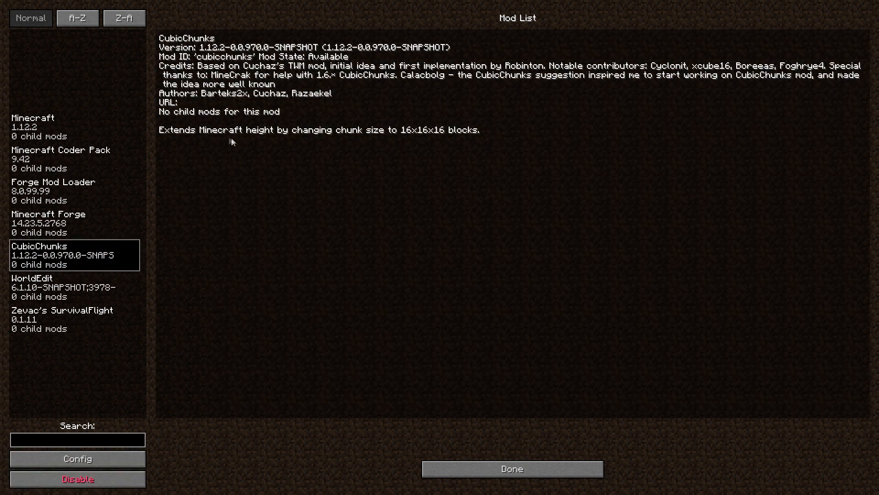
mouse_move(408, 139)
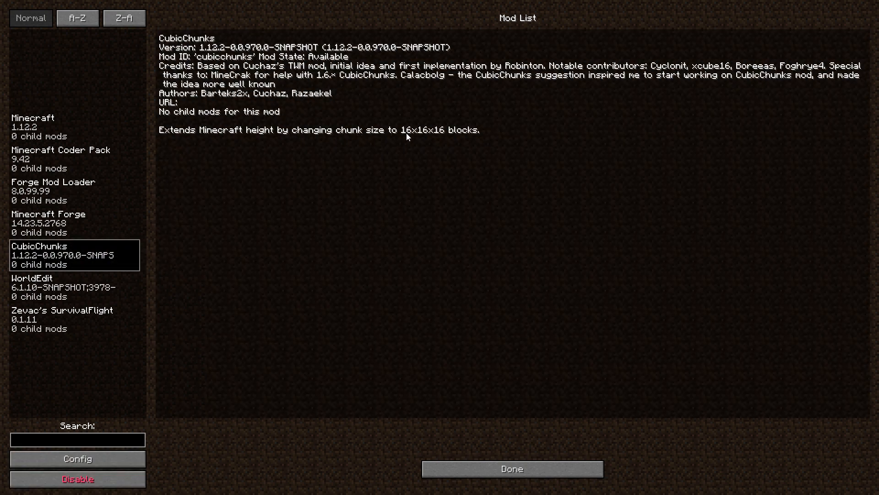
click(511, 481)
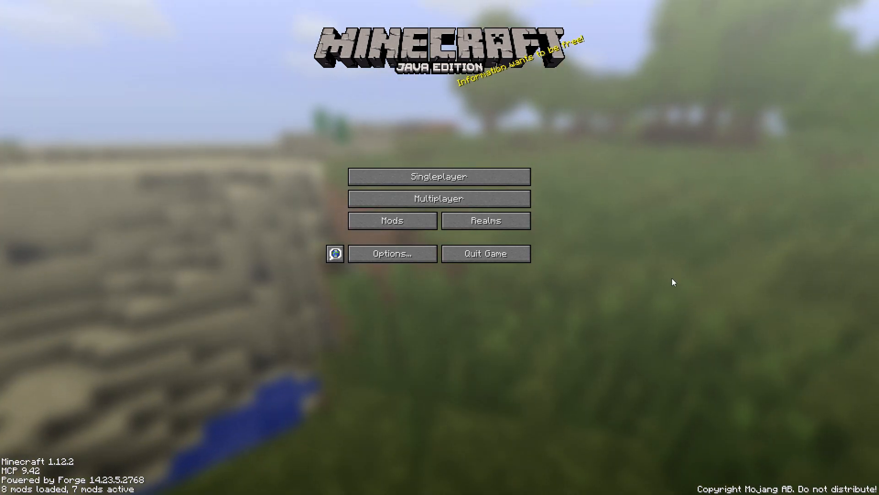
Step: Start a new singleplayer world named 'no limit'
click(439, 177)
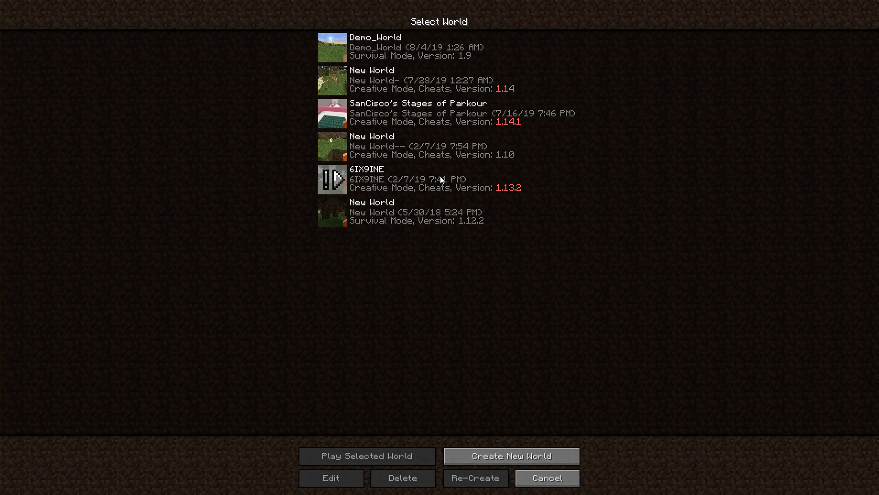
click(512, 456)
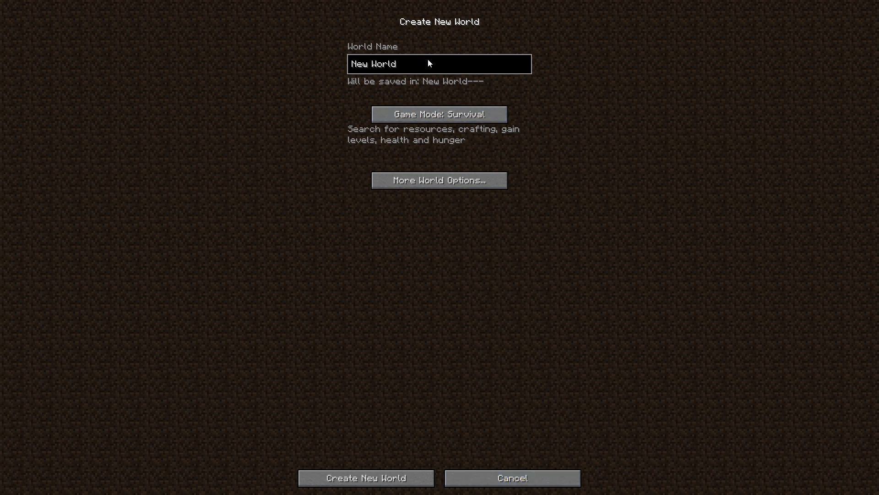
text(no)
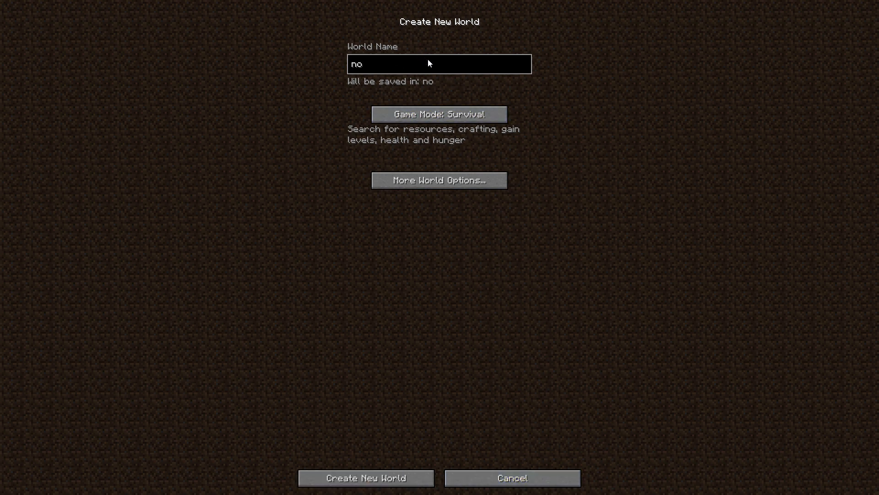
text(limit)
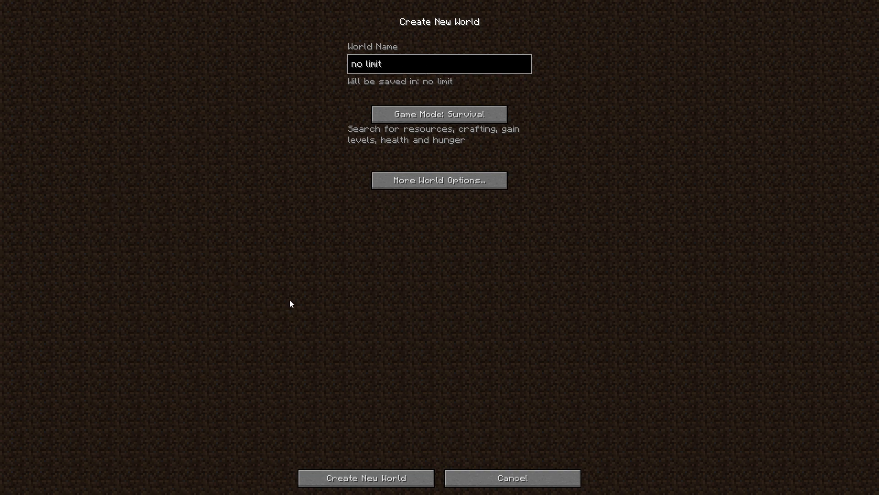
mouse_move(474, 308)
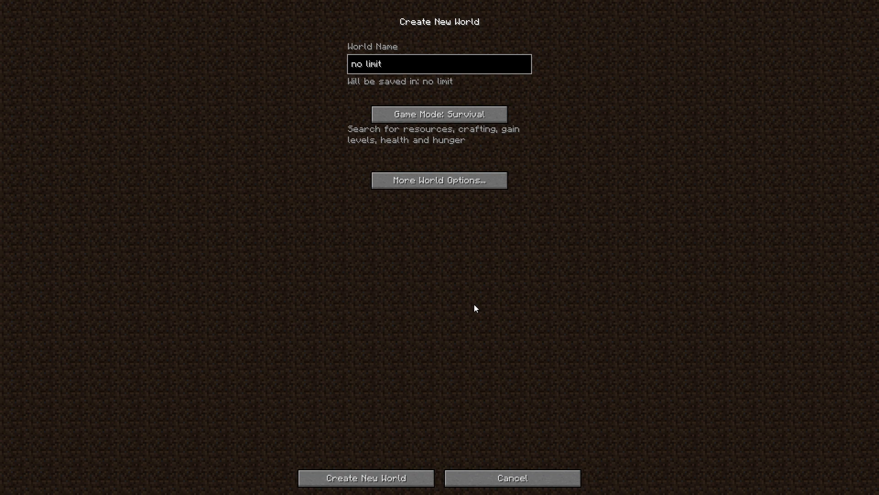
mouse_move(418, 270)
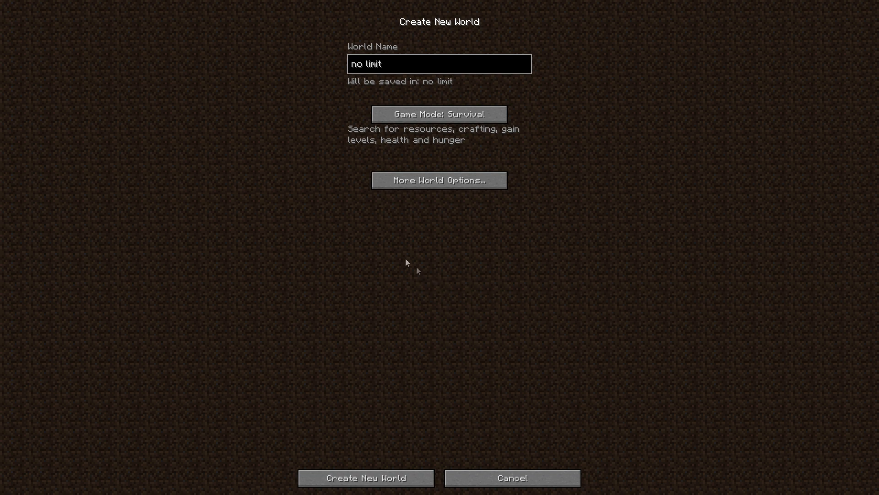
Step: Set Game Mode to Creative, confirm More World Options, and create the world
click(439, 113)
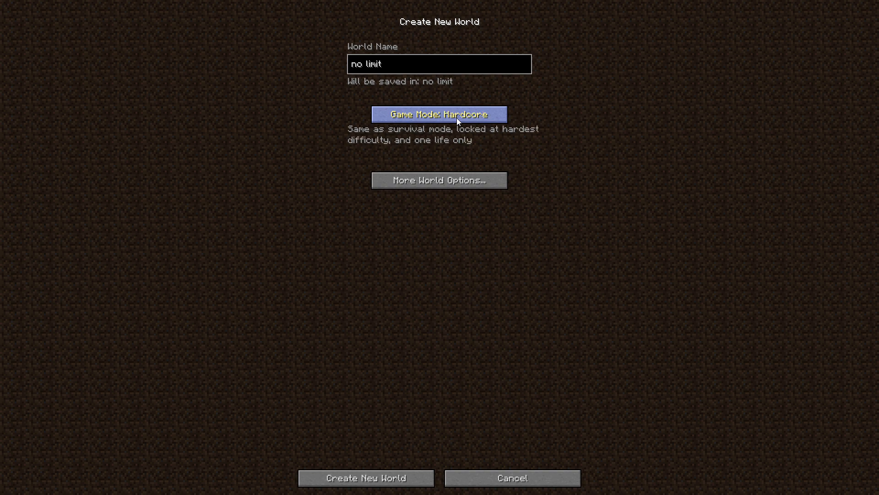
click(456, 114)
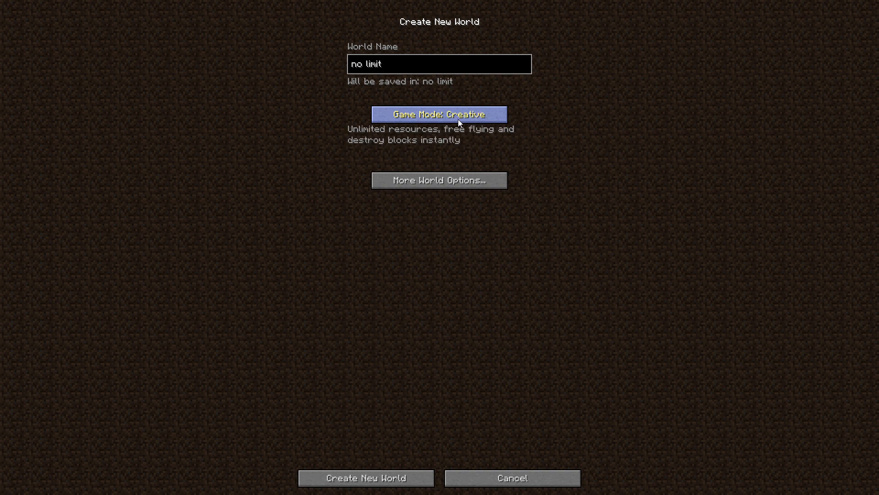
mouse_move(401, 194)
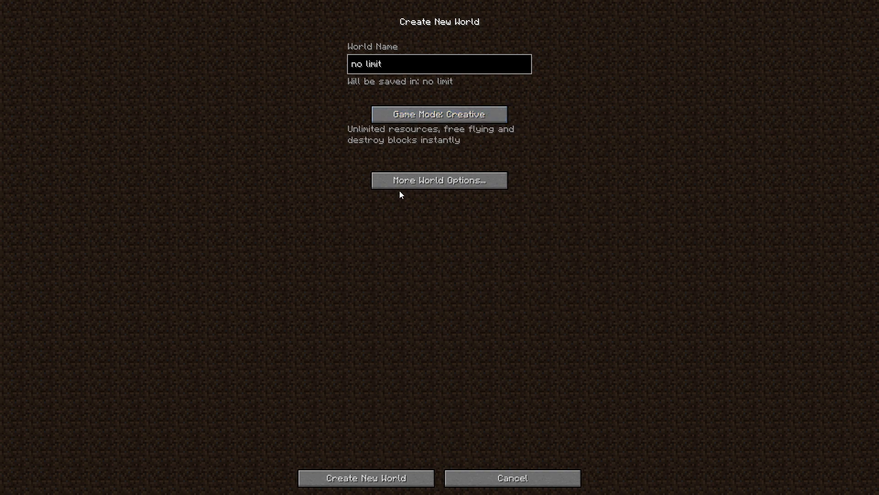
click(439, 179)
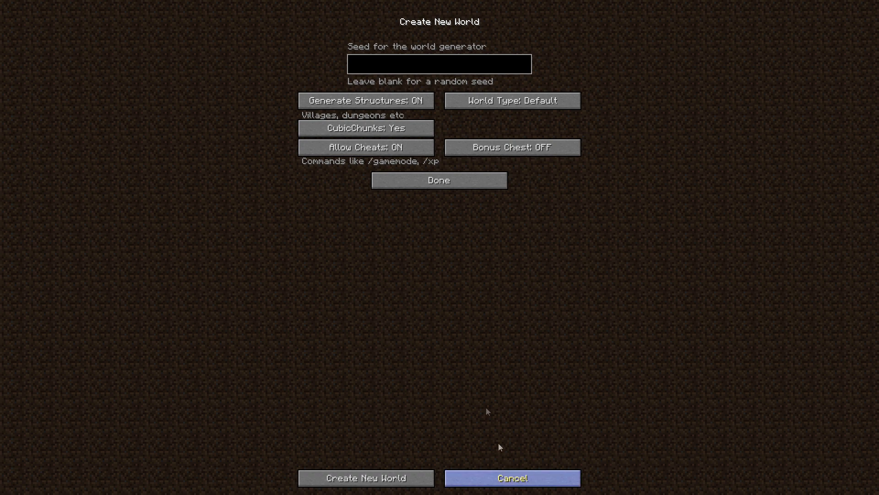
mouse_move(454, 183)
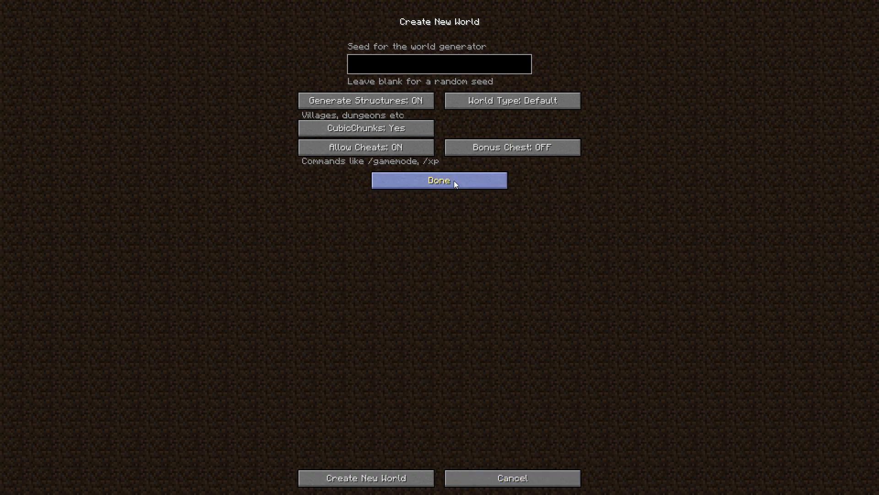
click(440, 179)
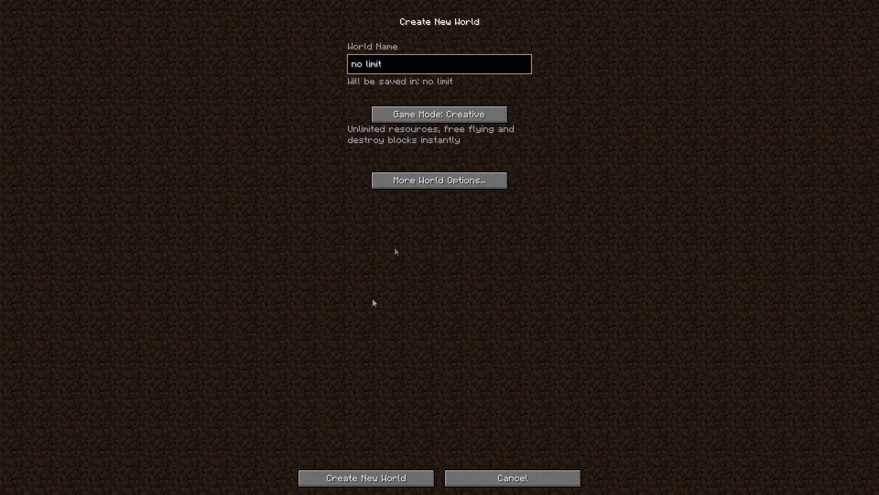
click(364, 491)
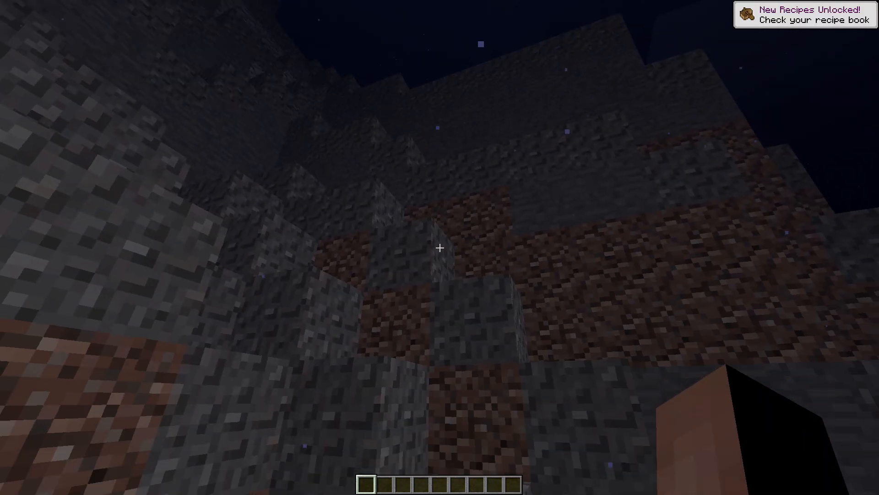
Step: Show the F3 debug overlay with coordinates in the new world
key(F3)
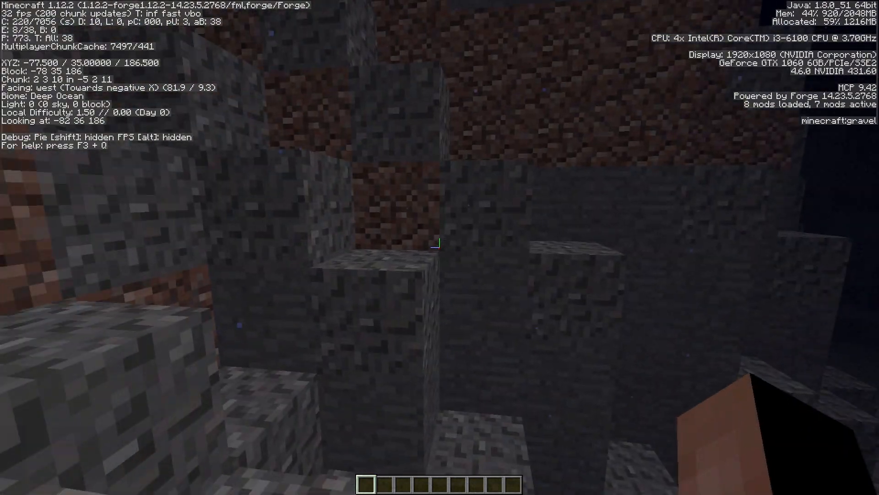
mouse_move(440, 248)
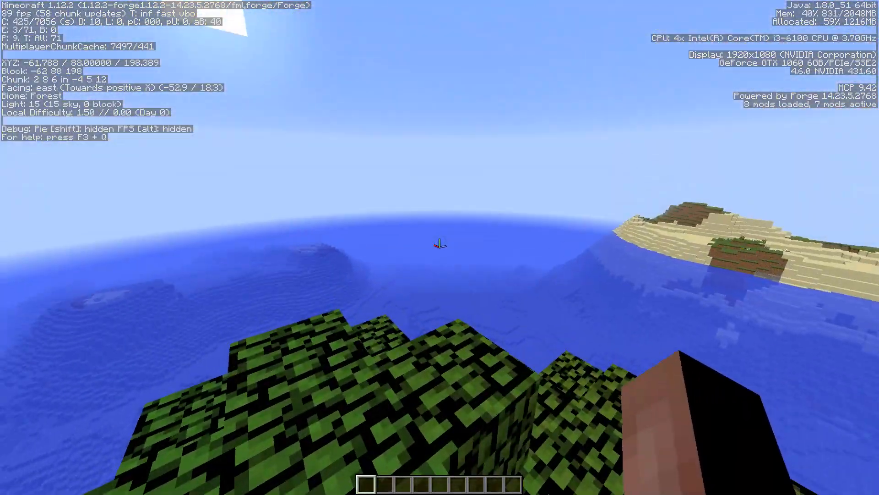
mouse_move(441, 246)
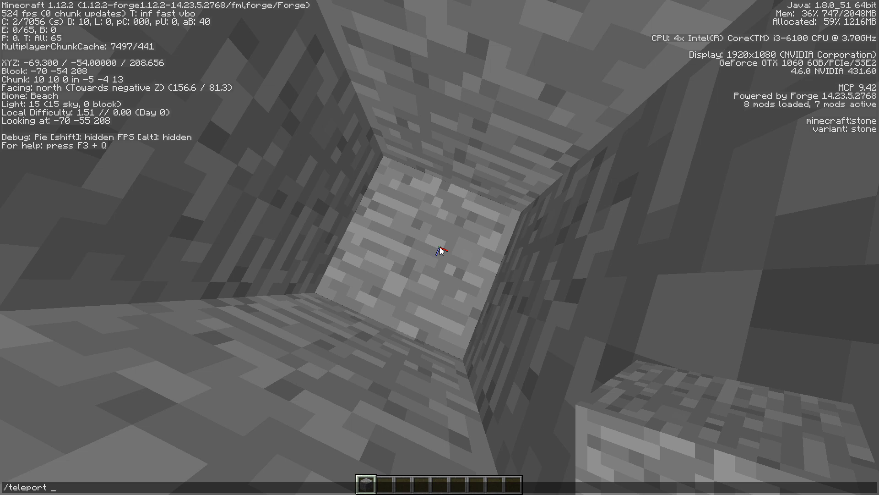
text(-69)
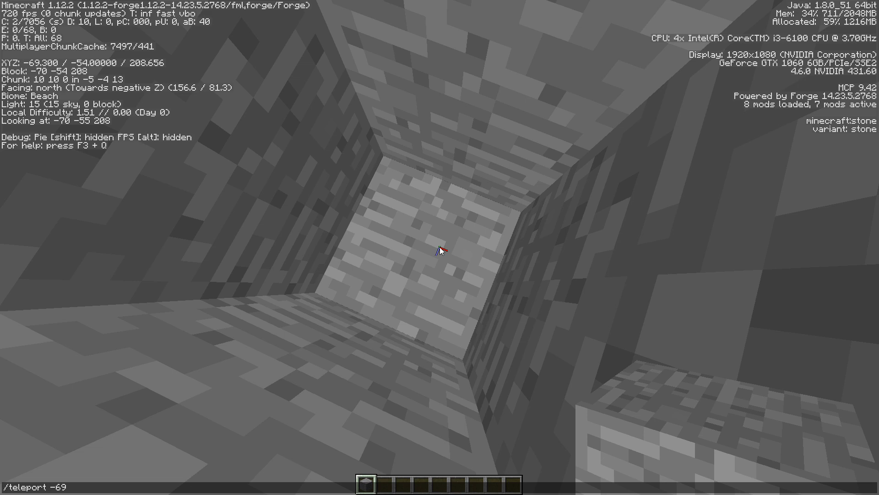
text(-1000000)
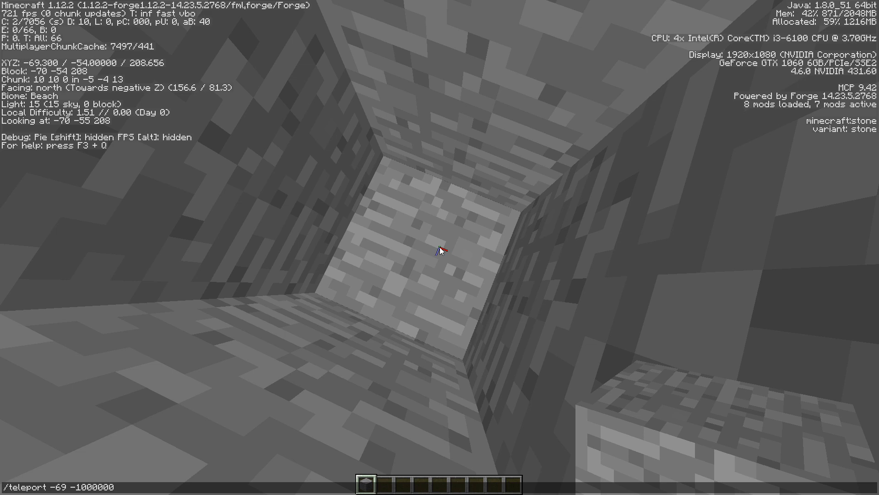
text(208)
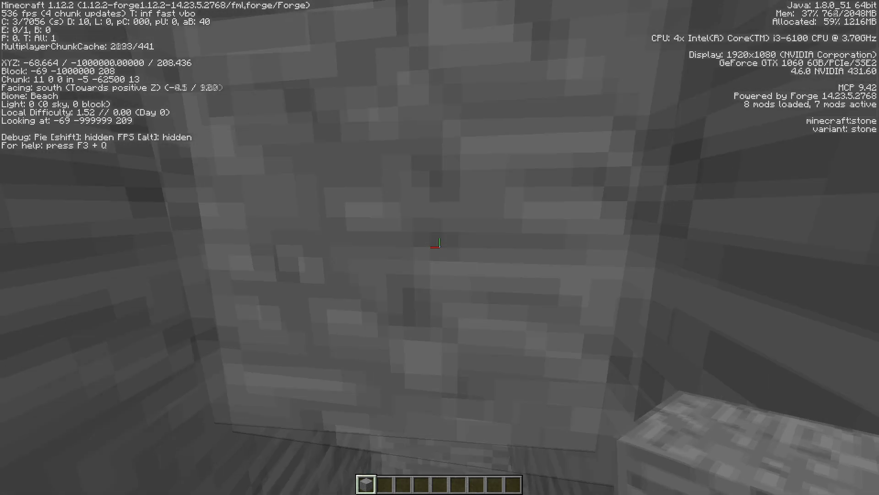
mouse_move(436, 248)
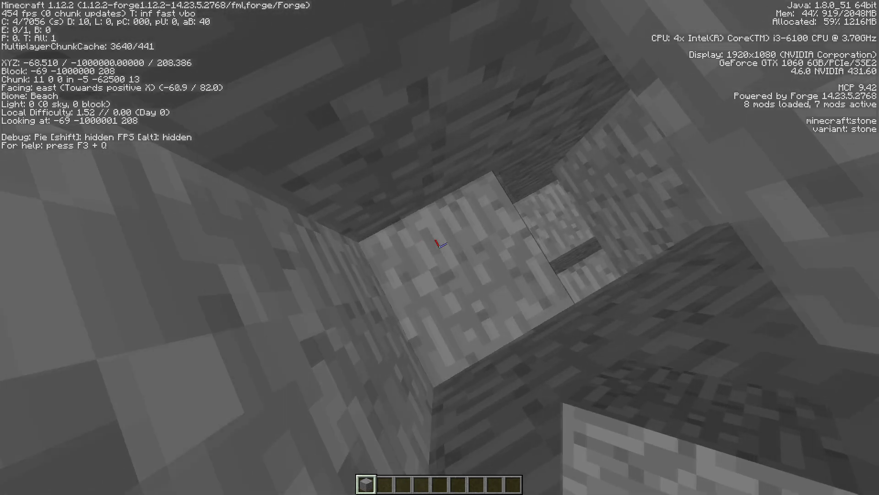
mouse_move(439, 247)
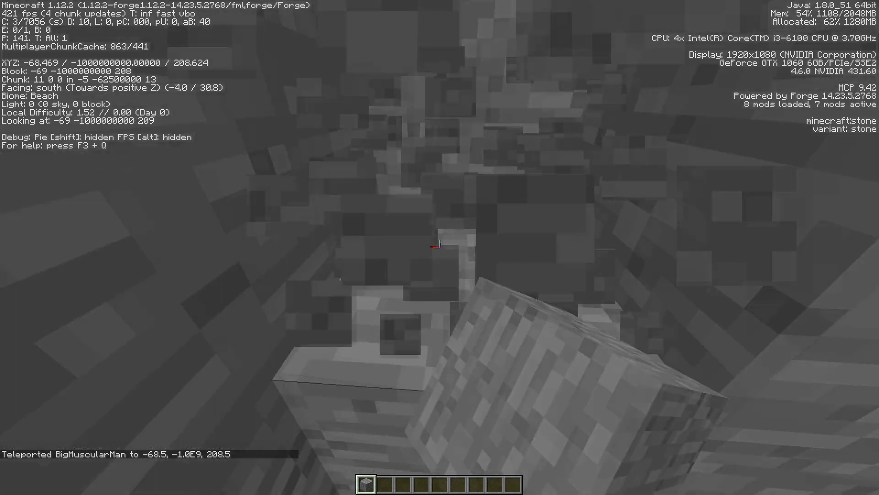
mouse_move(438, 247)
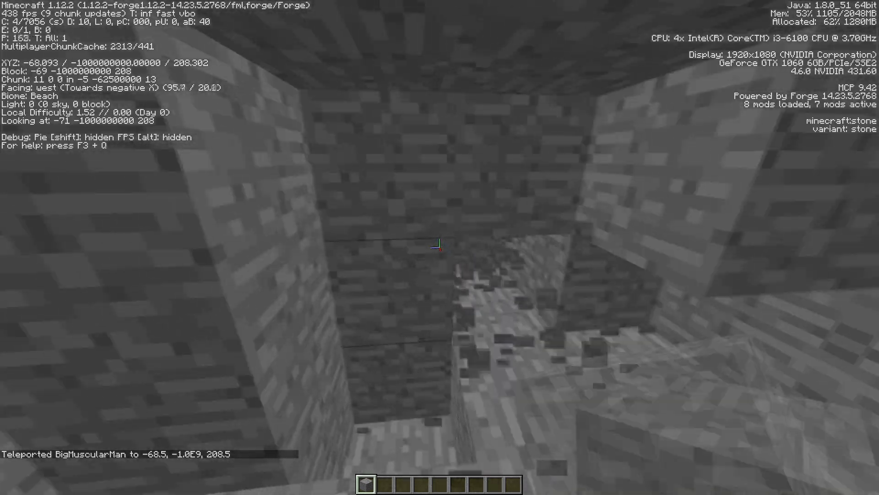
mouse_move(437, 247)
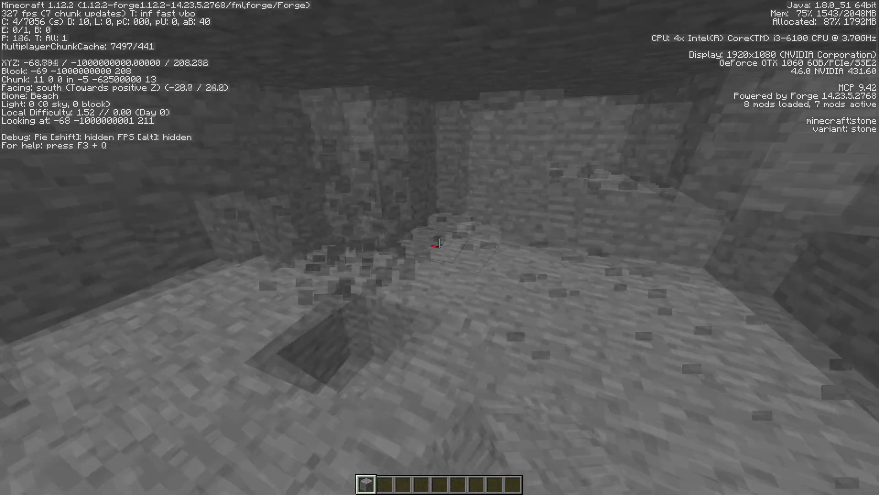
text(/teleport BigMuscularMan -69 -100000000 208)
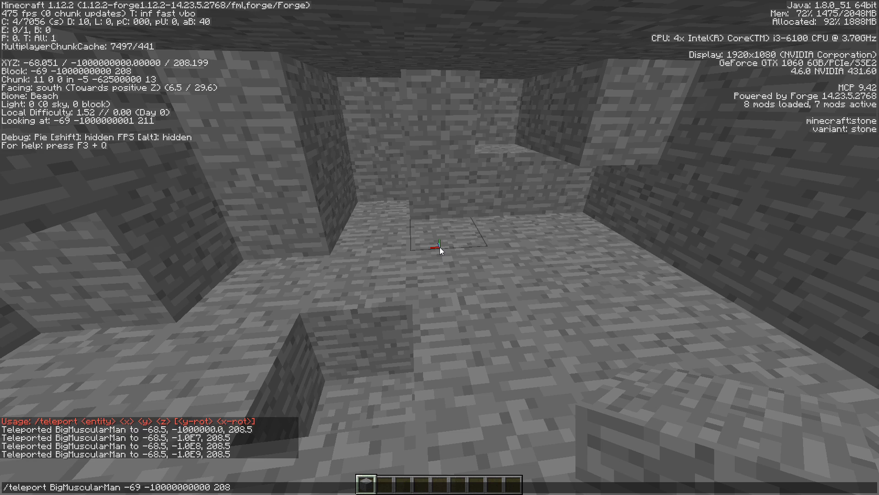
key(Enter)
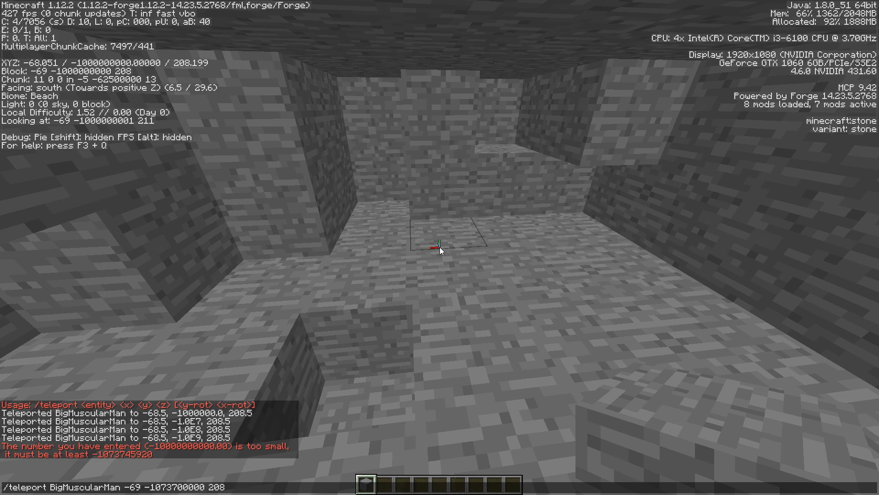
text(4)
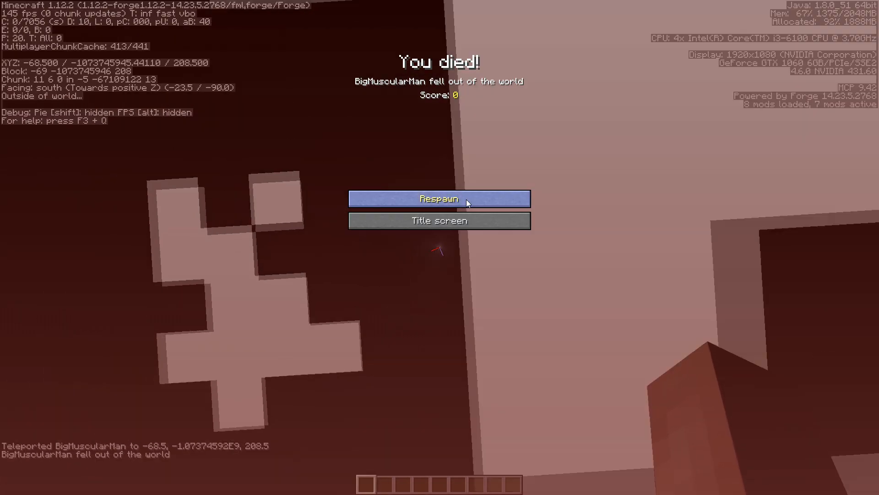
click(440, 199)
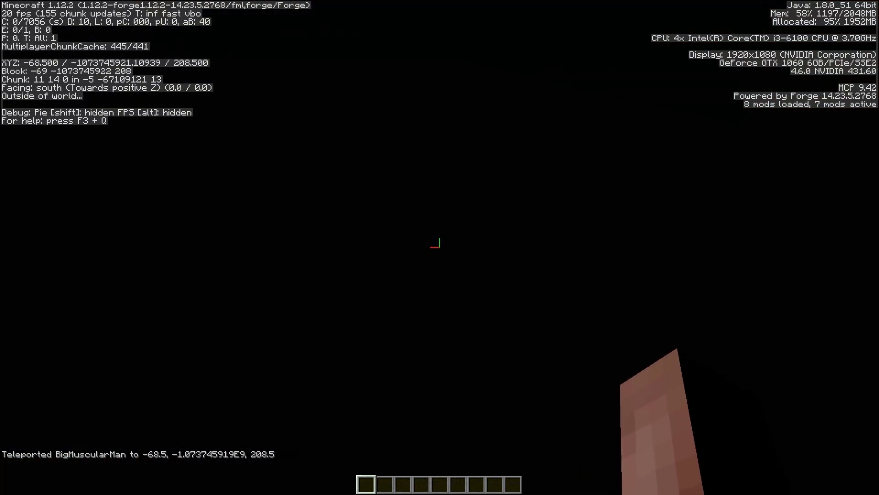
text(/teleport BigMuscularMan -69 -1073745919 208)
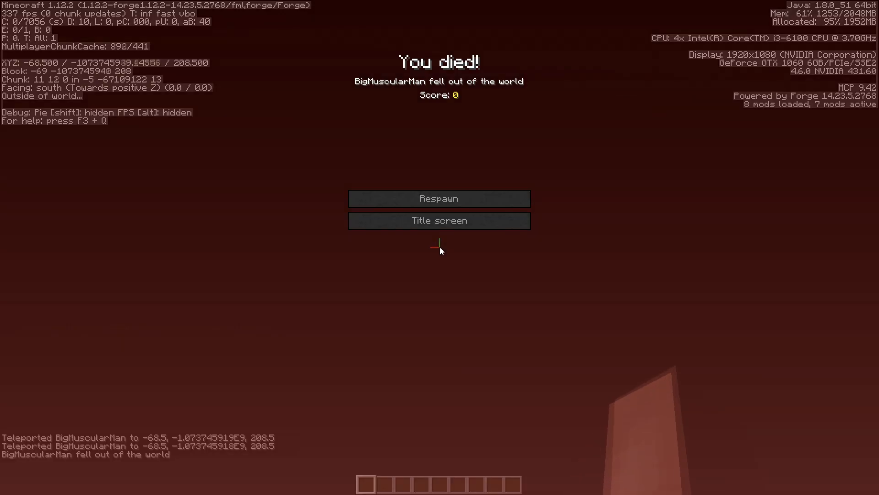
click(440, 198)
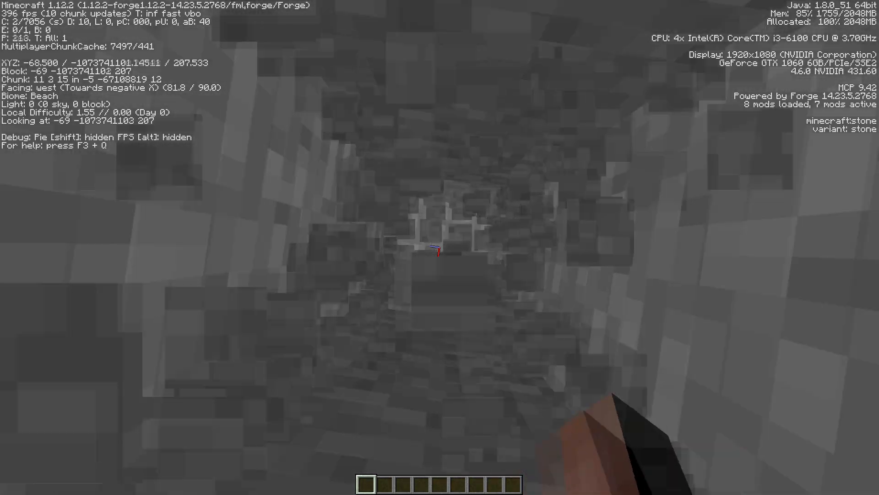
mouse_move(438, 253)
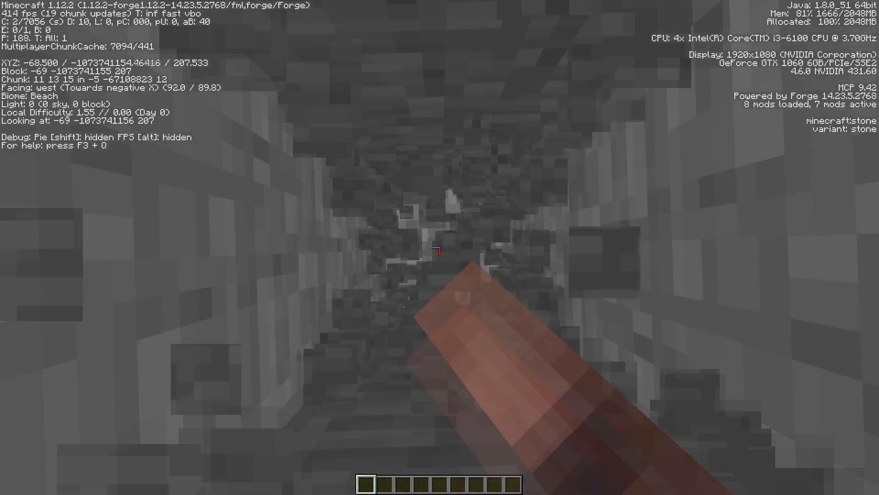
text(/teleport BigMuscularMan -69 -1073740900 208)
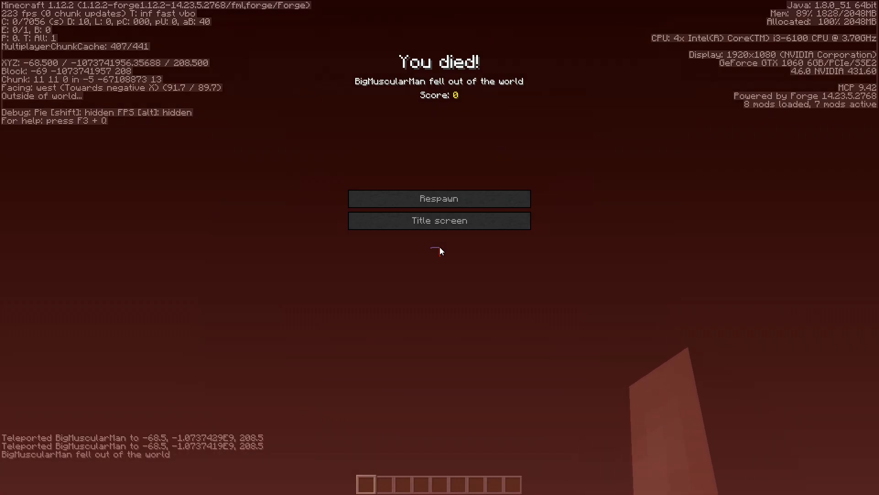
click(440, 198)
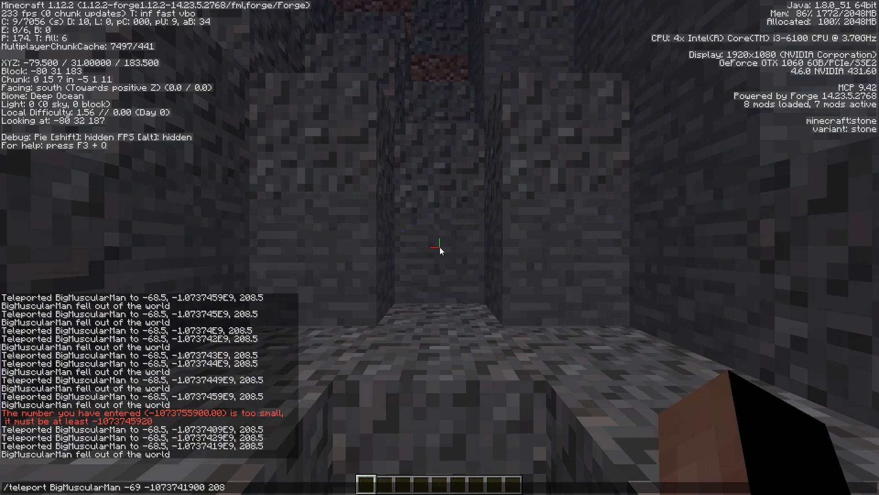
Step: Quit to the world list and reload the no limit world
key(enter)
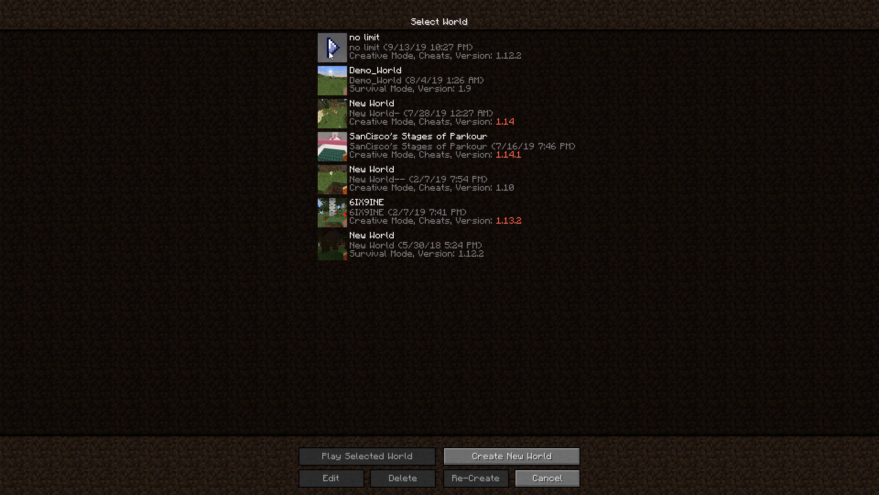
click(365, 456)
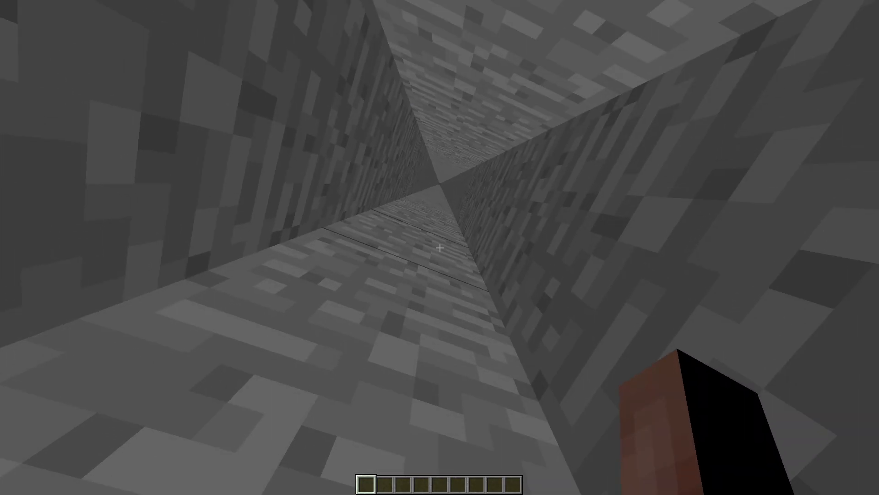
mouse_move(440, 248)
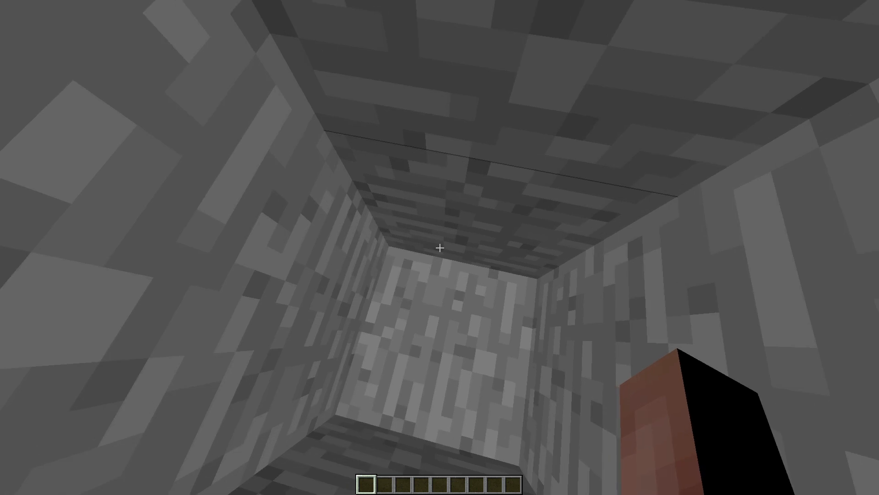
key(F3)
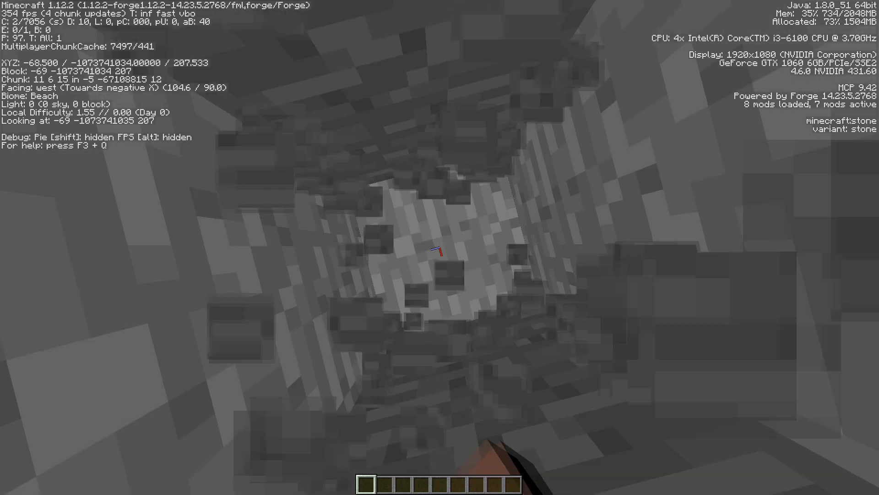
mouse_move(436, 252)
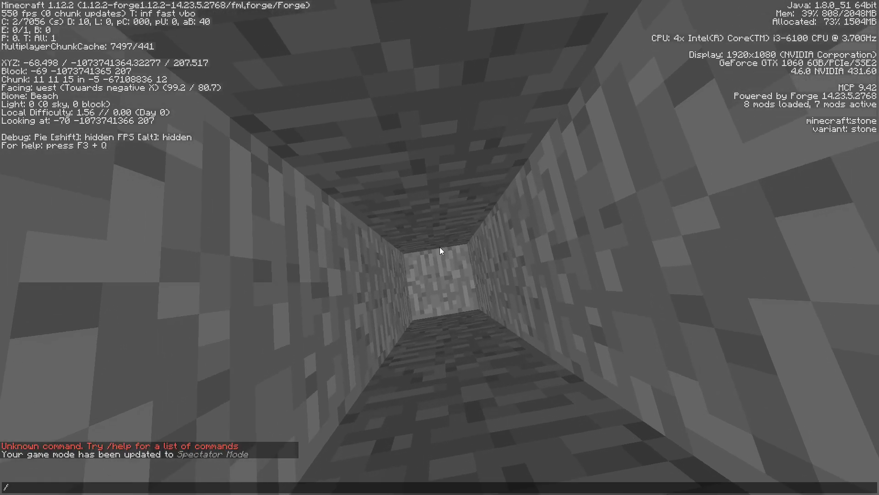
Step: Switch back to creative game mode via the /gamemode command
text(gamem)
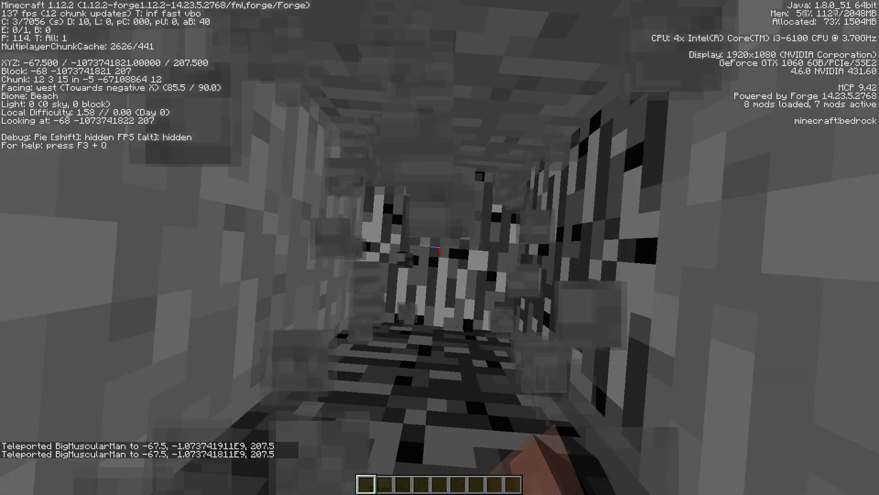
mouse_move(440, 247)
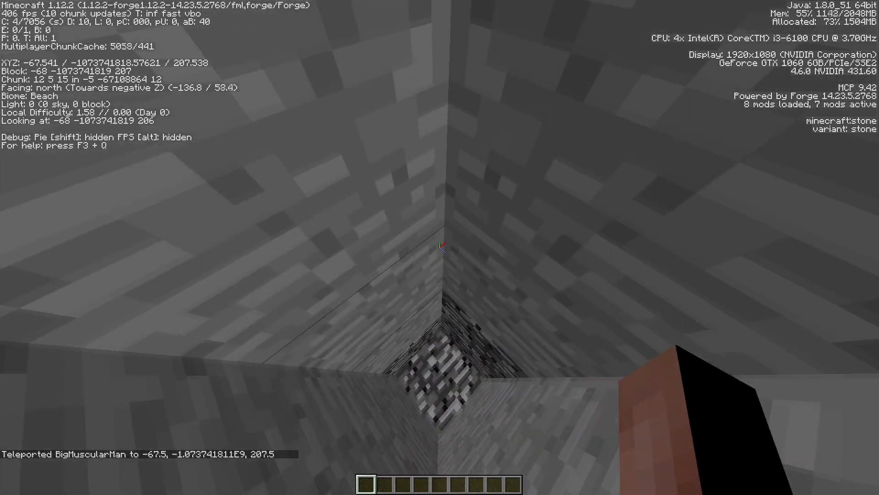
mouse_move(440, 252)
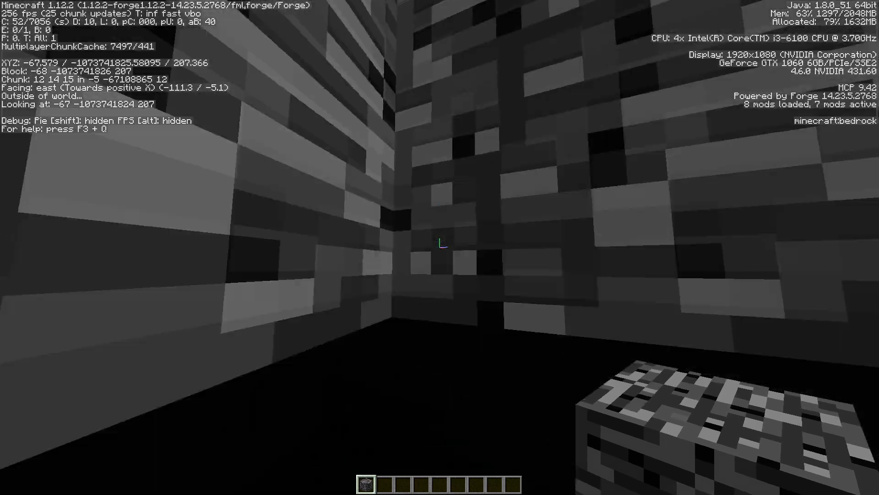
mouse_move(442, 248)
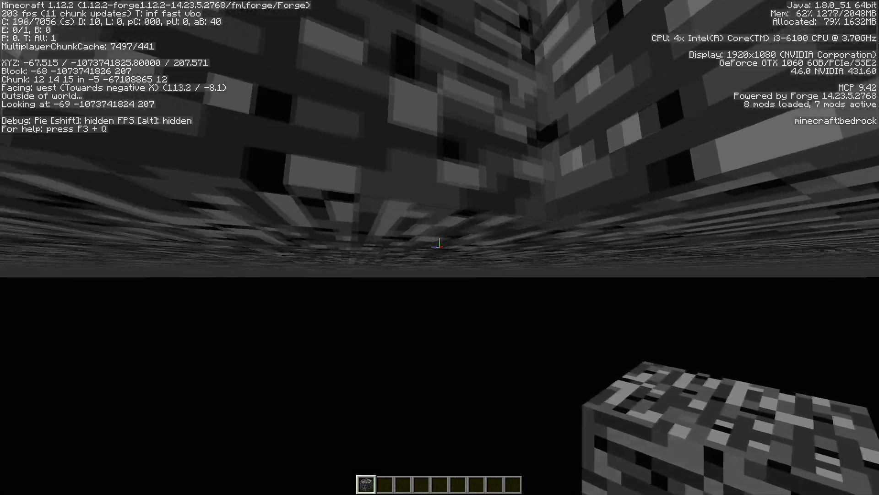
mouse_move(439, 243)
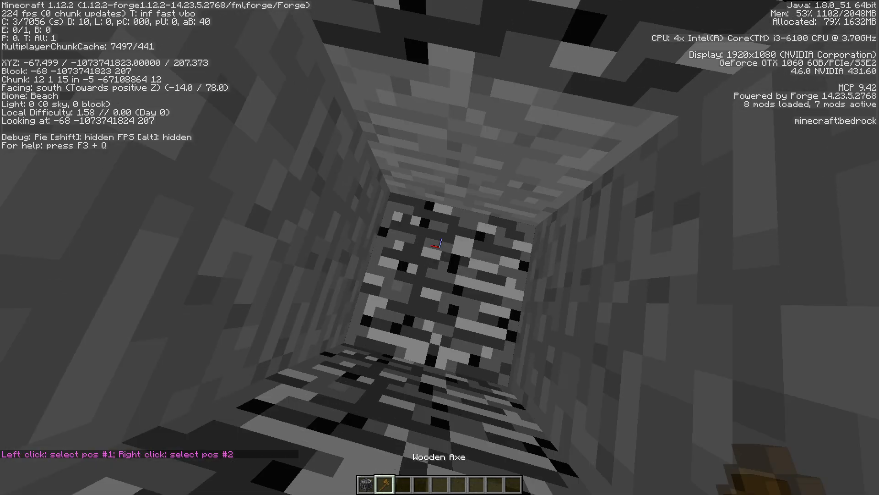
Step: Mark the selection corner and run //set stone, changing 6 blocks at the bottom limit
click(438, 246)
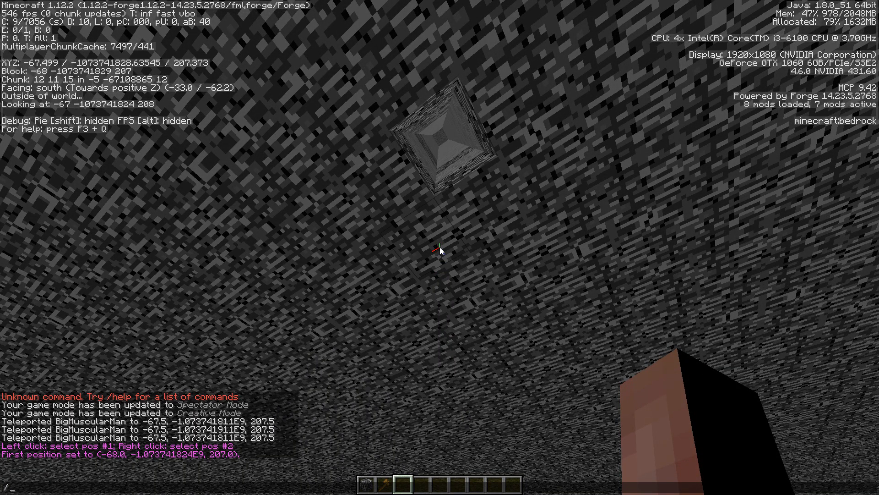
text(/pos)
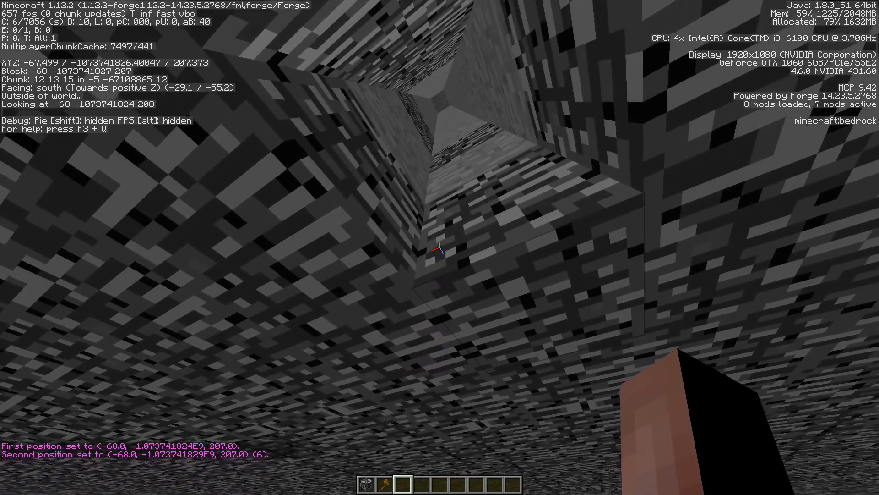
text(//set)
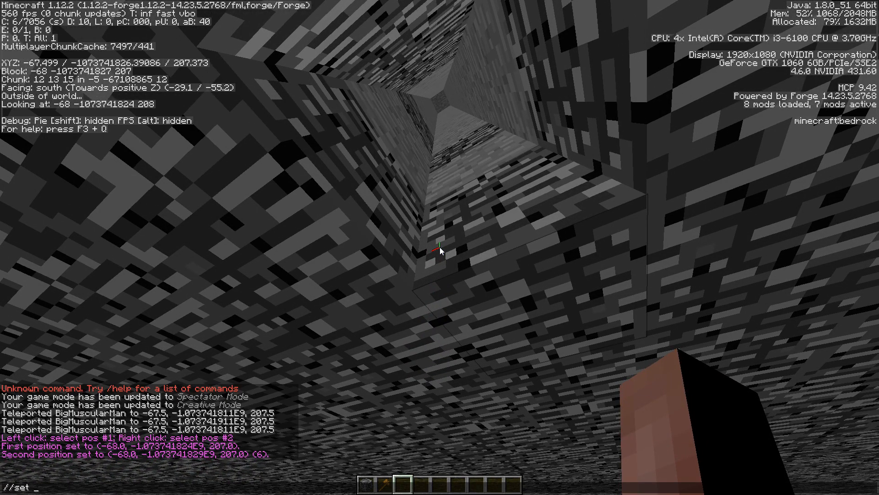
key(enter)
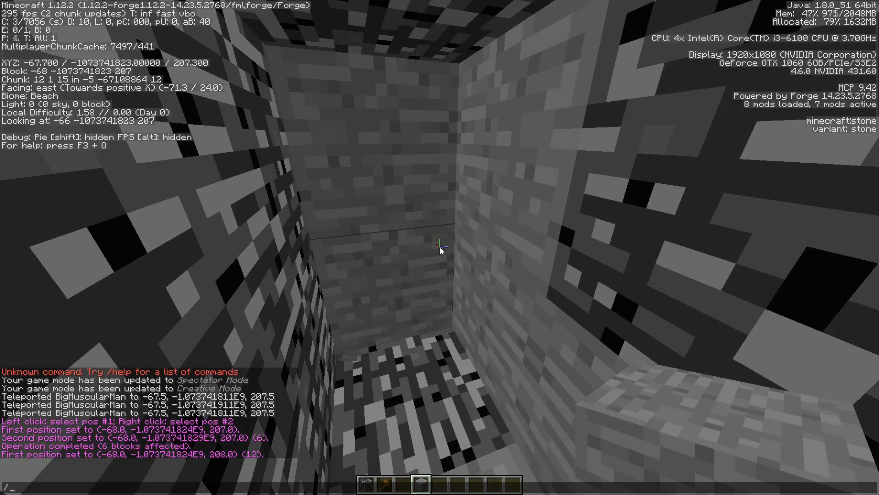
text(/set wood)
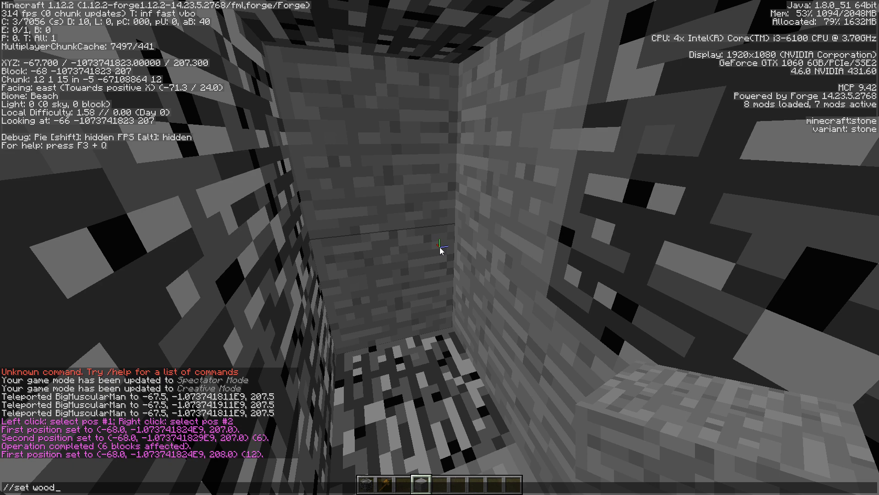
text(/teleport BigMuscularMan -68 -1073741811 207)
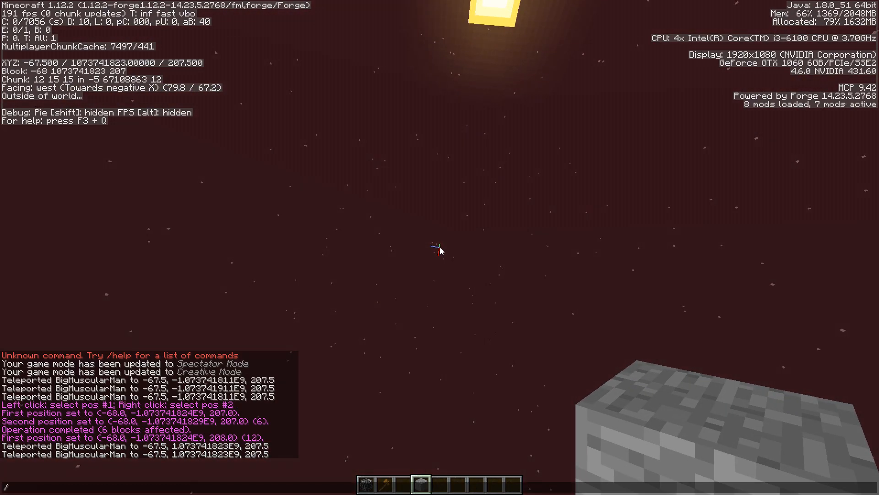
Step: Set a stone block at the player's position with /setblock ~ ~ ~ stone, retrying after an incomplete command
text(/setblock)
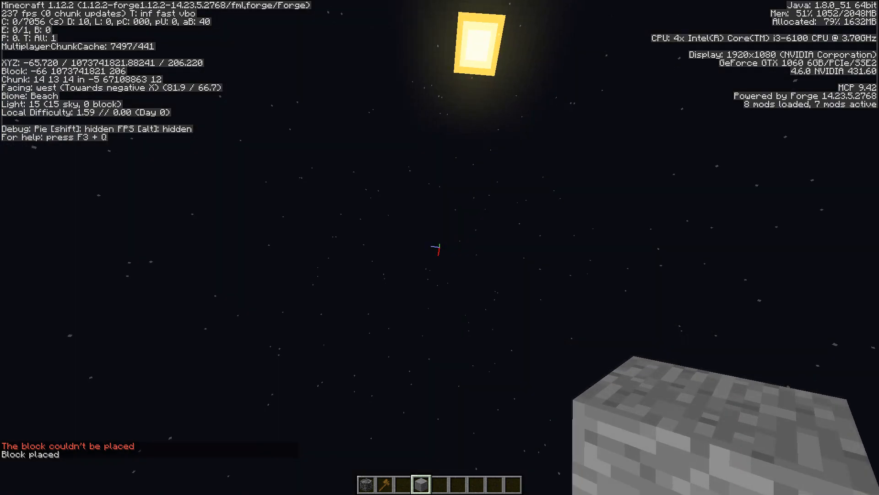
text(/setblock ~ ~ ~ stone)
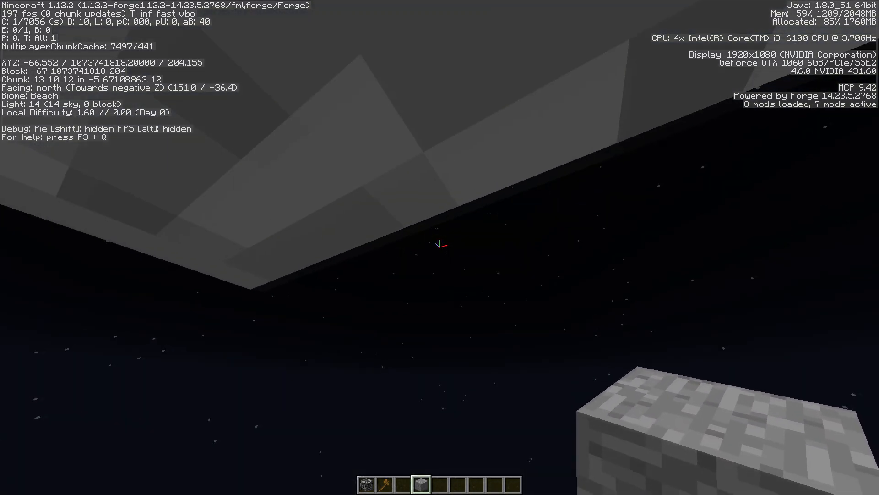
mouse_move(439, 252)
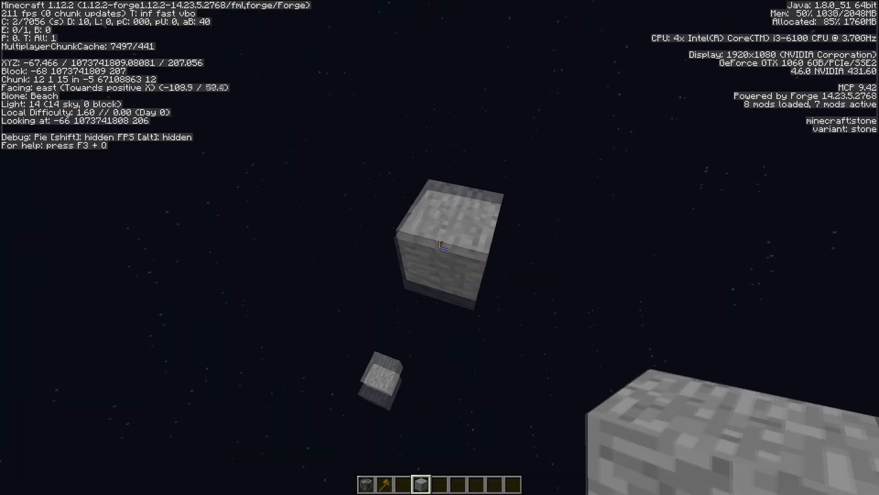
mouse_move(441, 253)
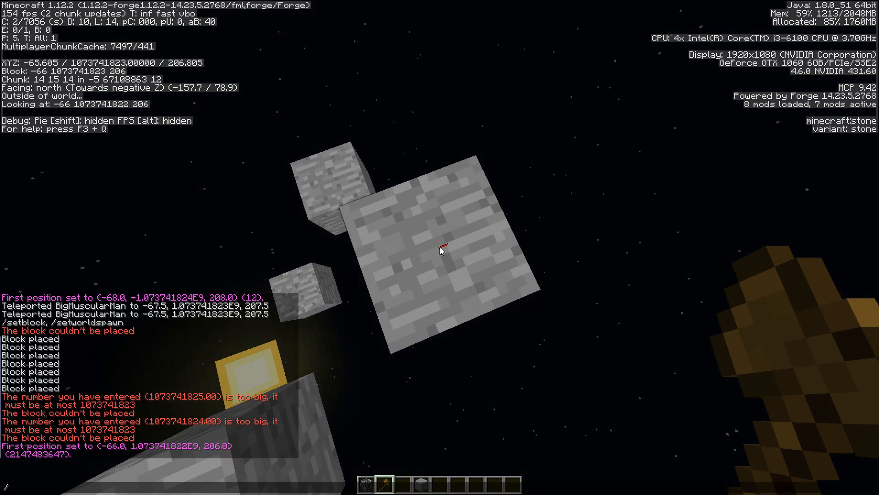
text(/teleport BigMuscularMan -68 1073741823 207)
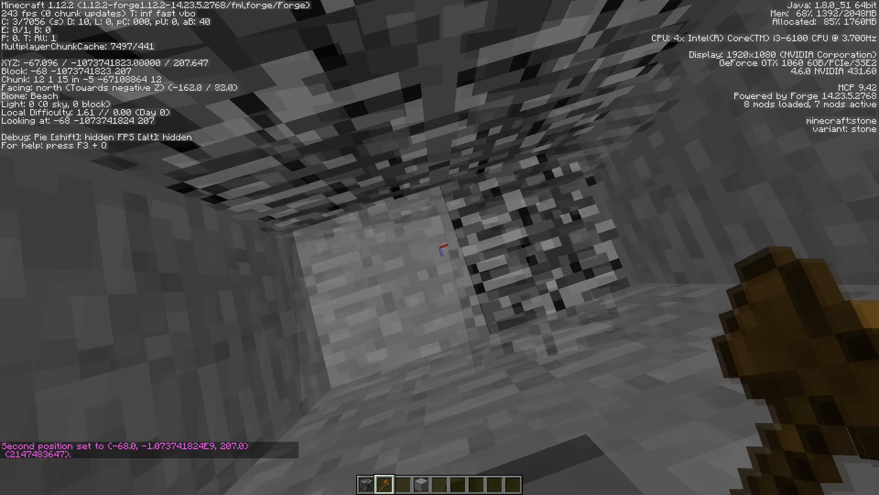
mouse_move(440, 249)
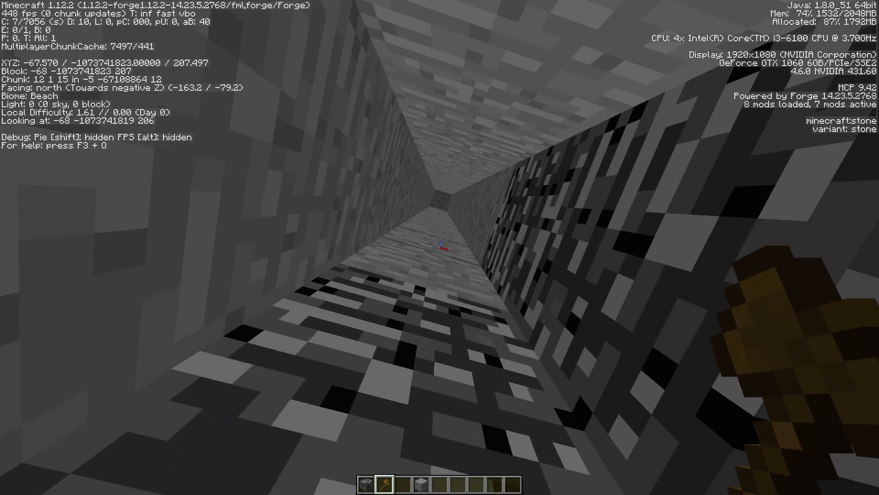
mouse_move(441, 246)
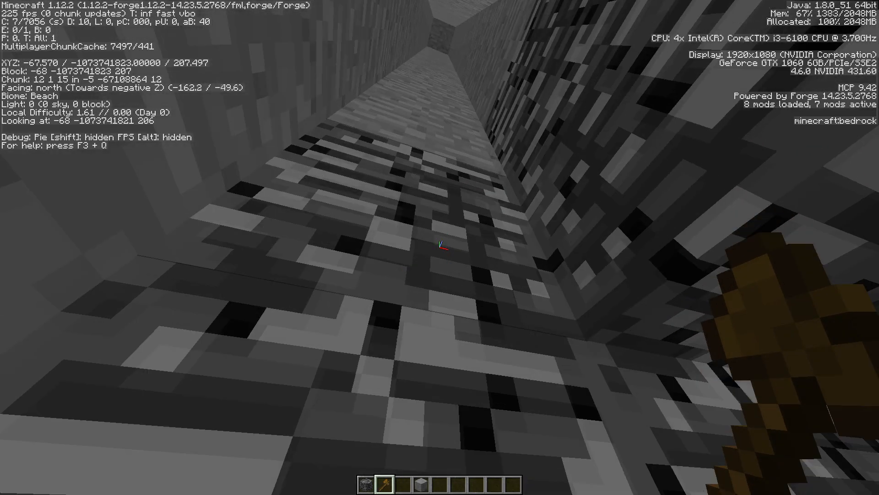
mouse_move(440, 247)
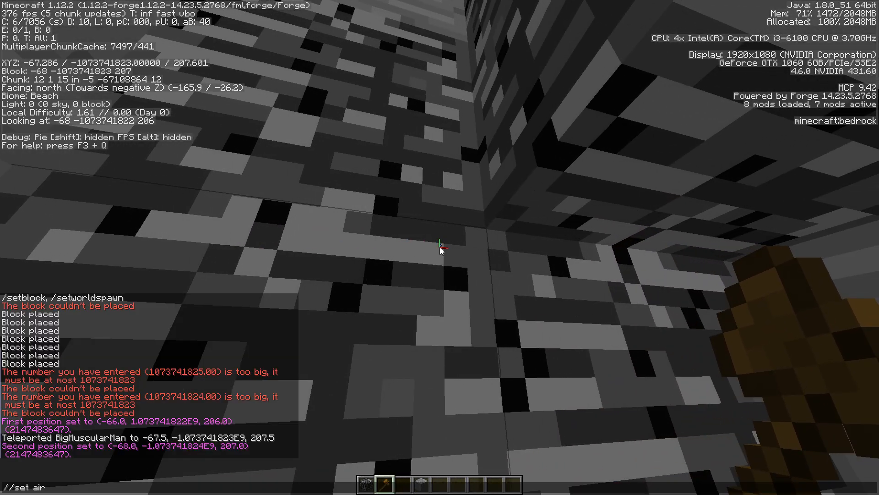
mouse_move(441, 251)
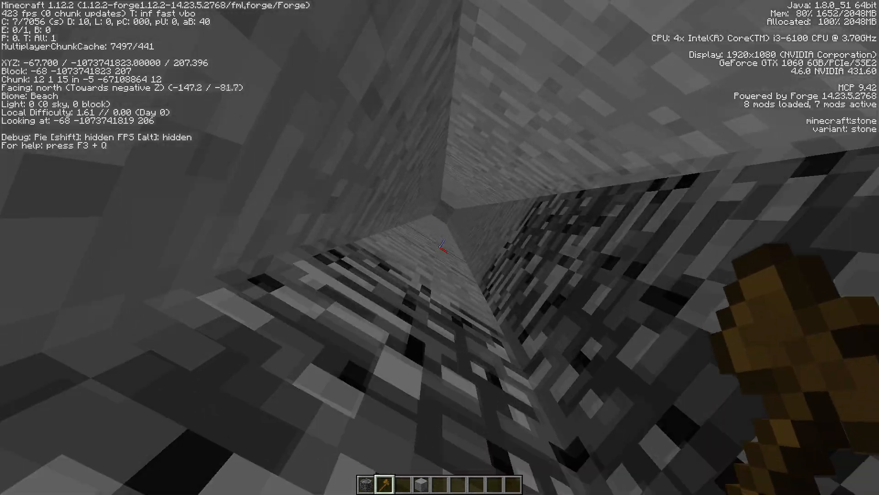
mouse_move(444, 249)
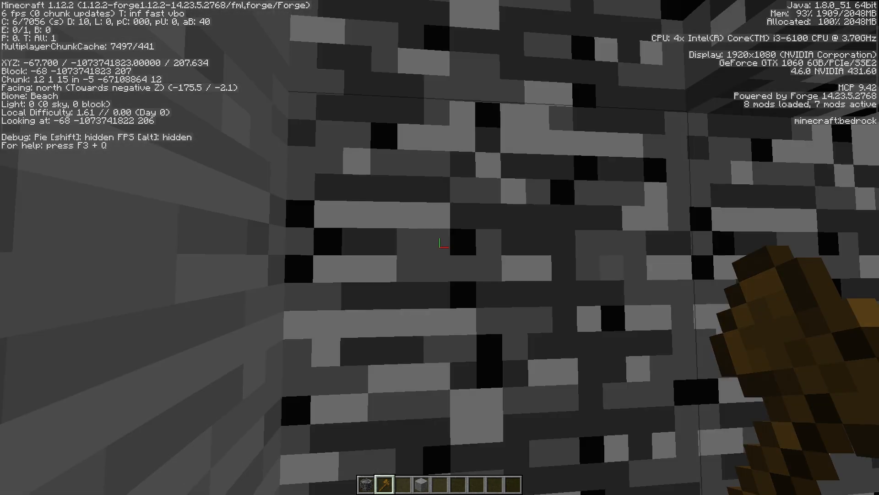
key(Escape)
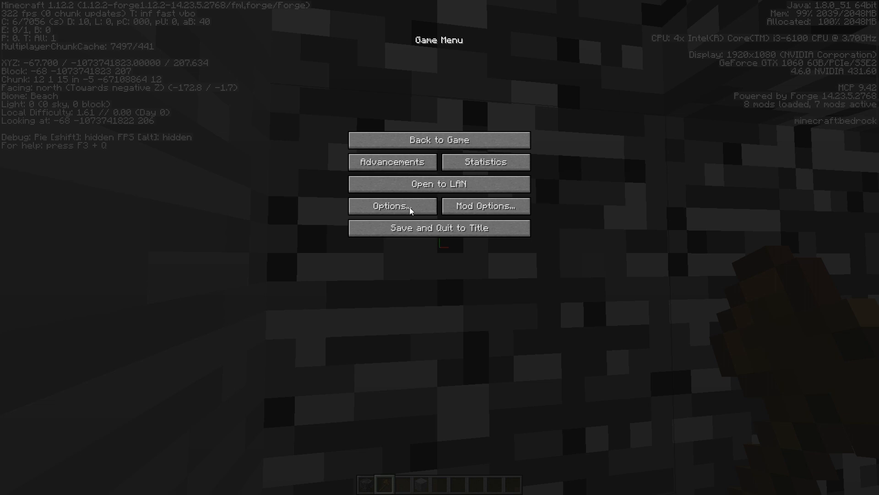
mouse_move(439, 215)
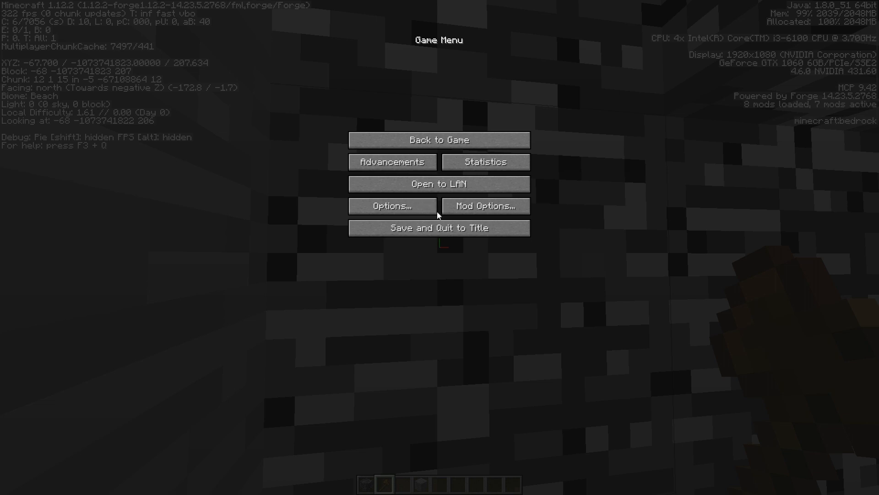
click(392, 205)
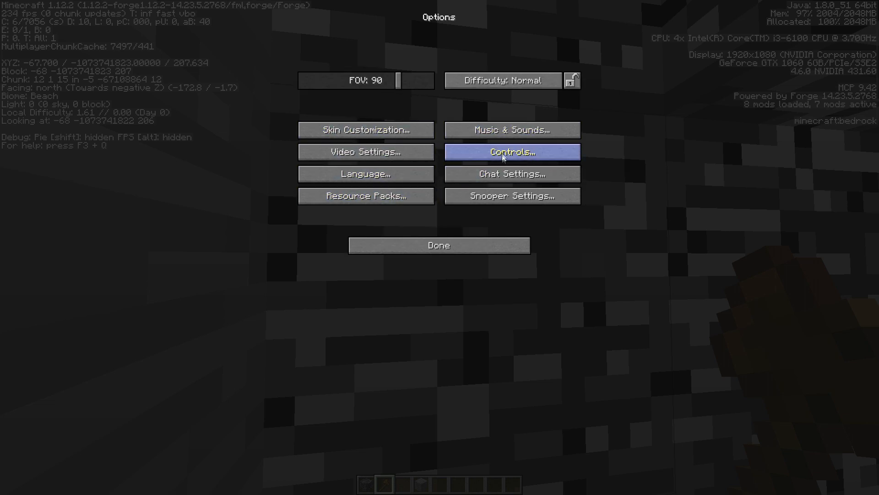
click(366, 152)
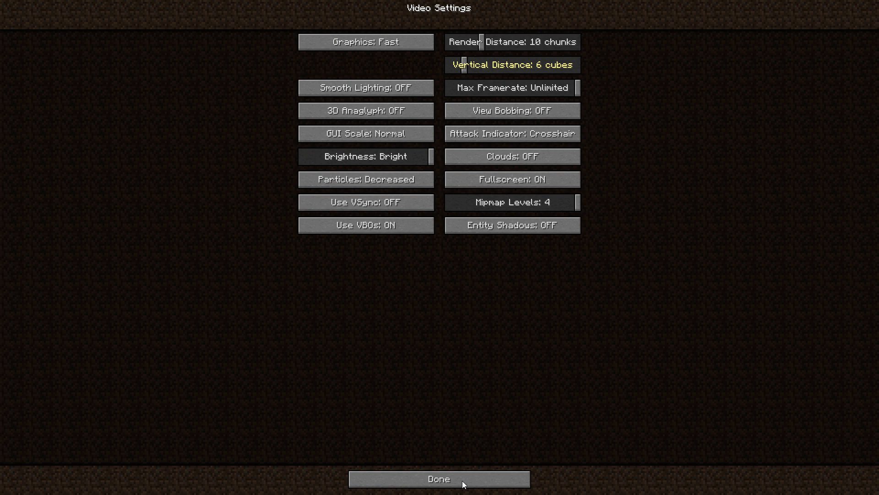
click(464, 491)
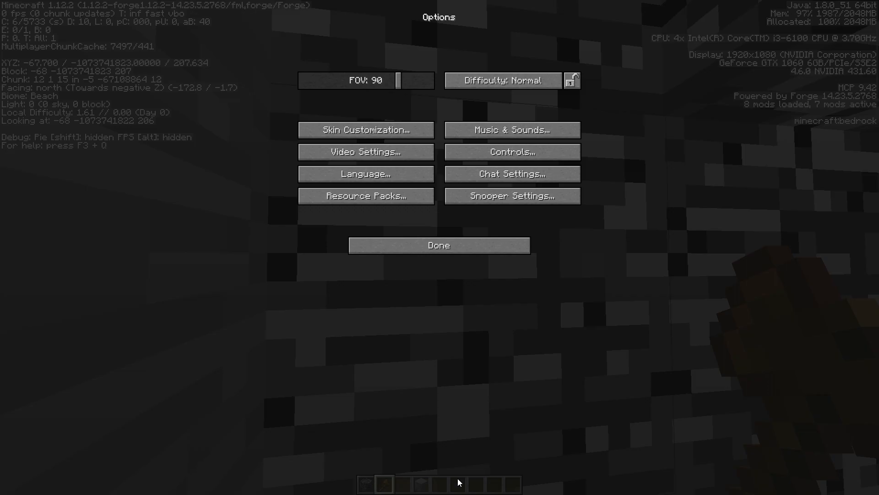
click(439, 246)
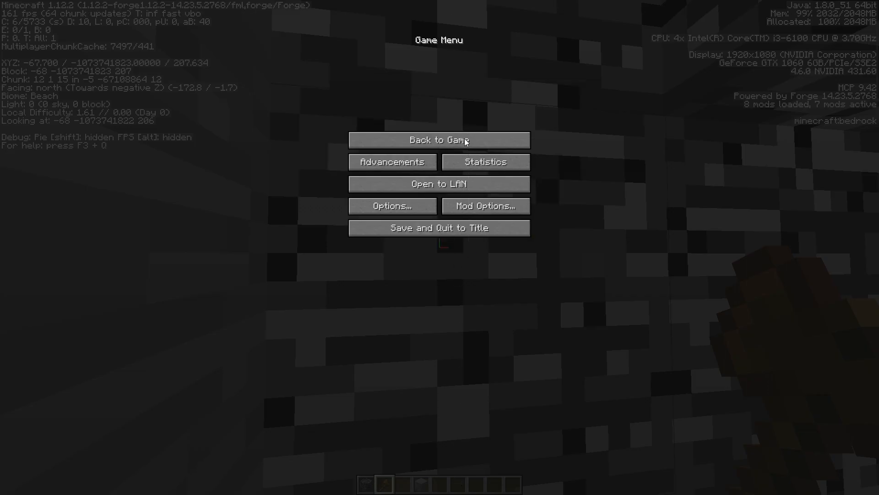
click(439, 139)
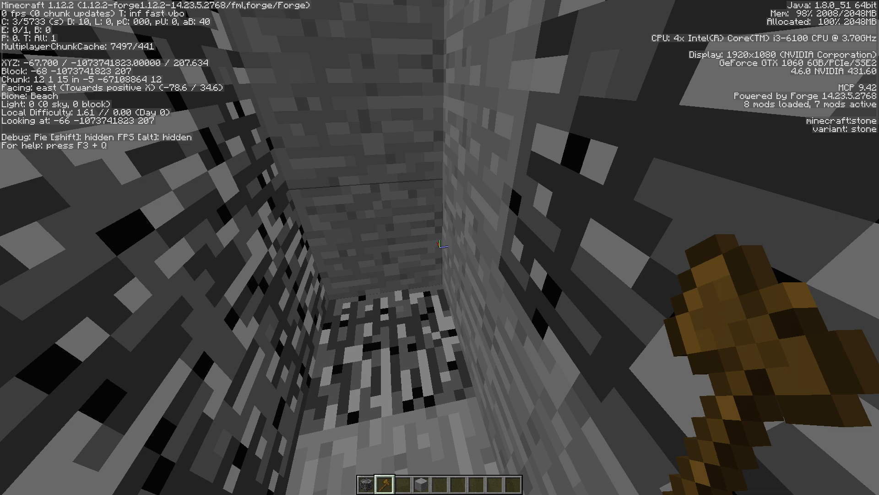
mouse_move(441, 244)
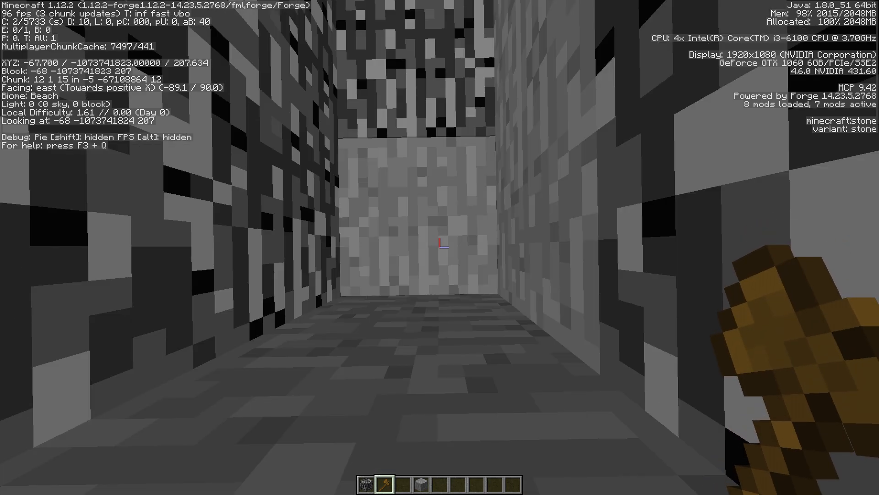